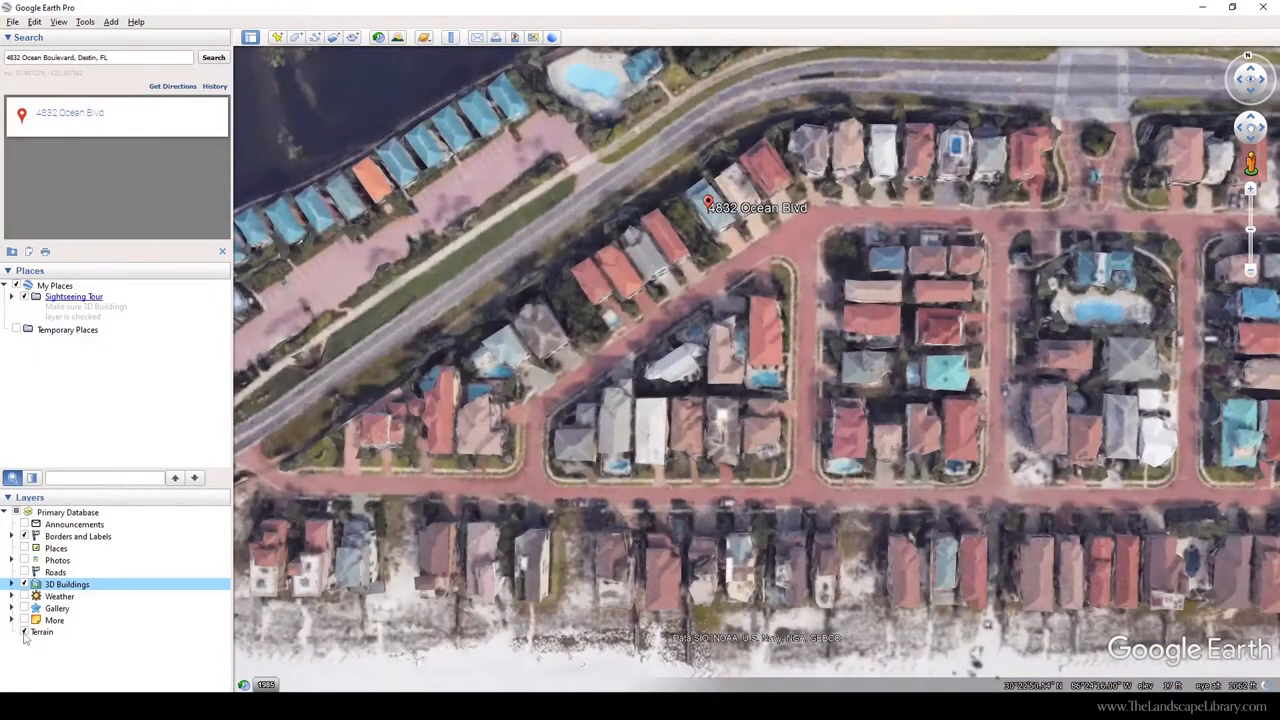
# - Turn on the Terrain layer and tilt the view over the neighbourhood
pyautogui.click(25, 632)
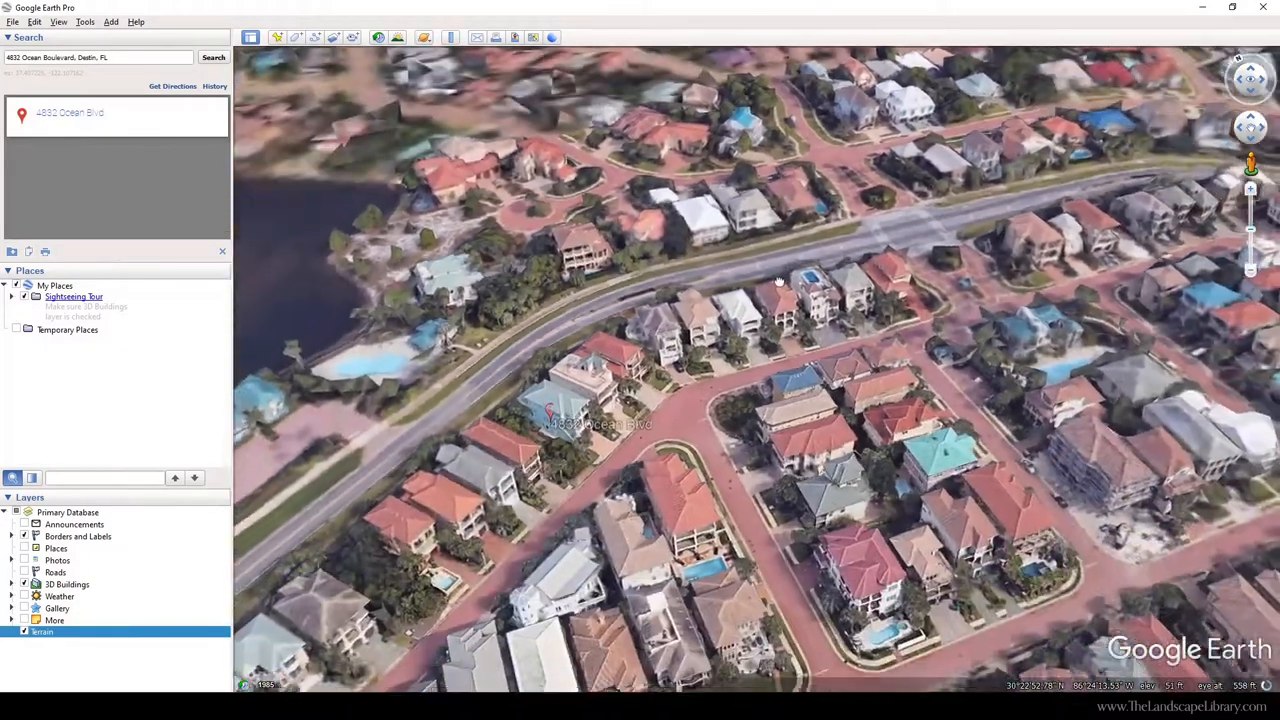
pyautogui.moveTo(778, 281); pyautogui.dragTo(832, 462)
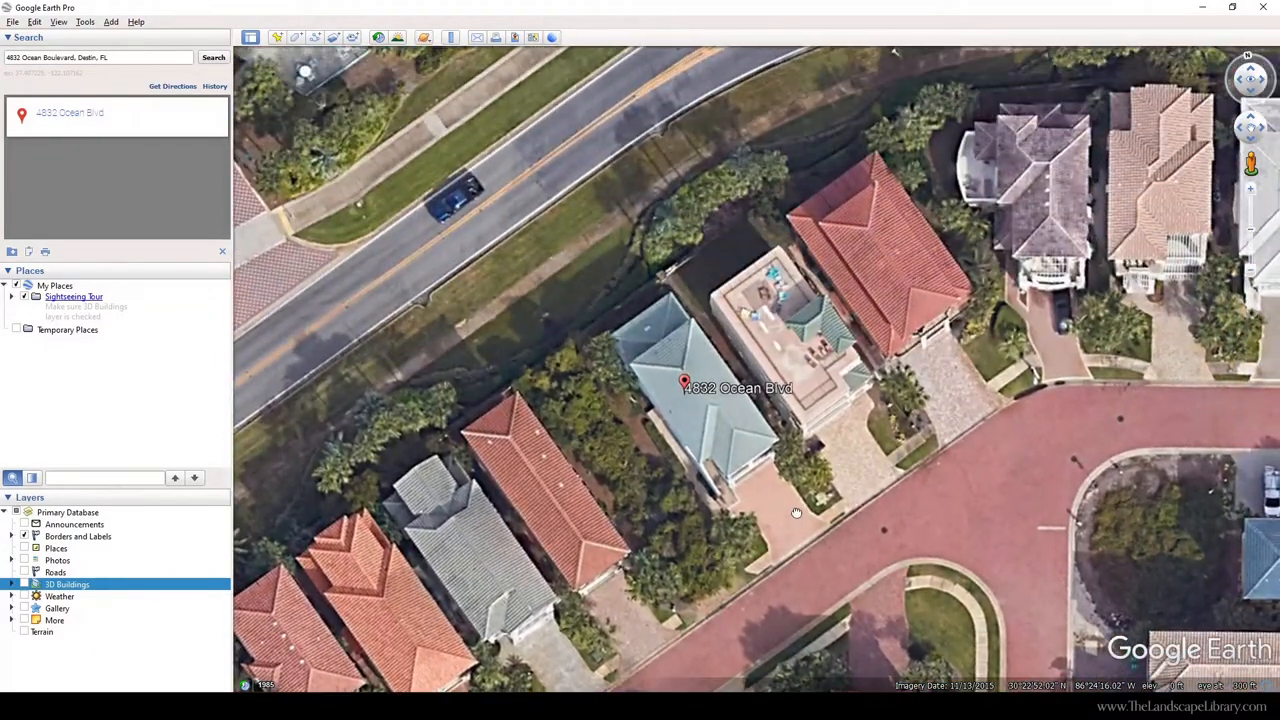
# - Drag the view to centre the 4832 Ocean Blvd placemark straight overhead
pyautogui.moveTo(797, 513); pyautogui.dragTo(642, 325)
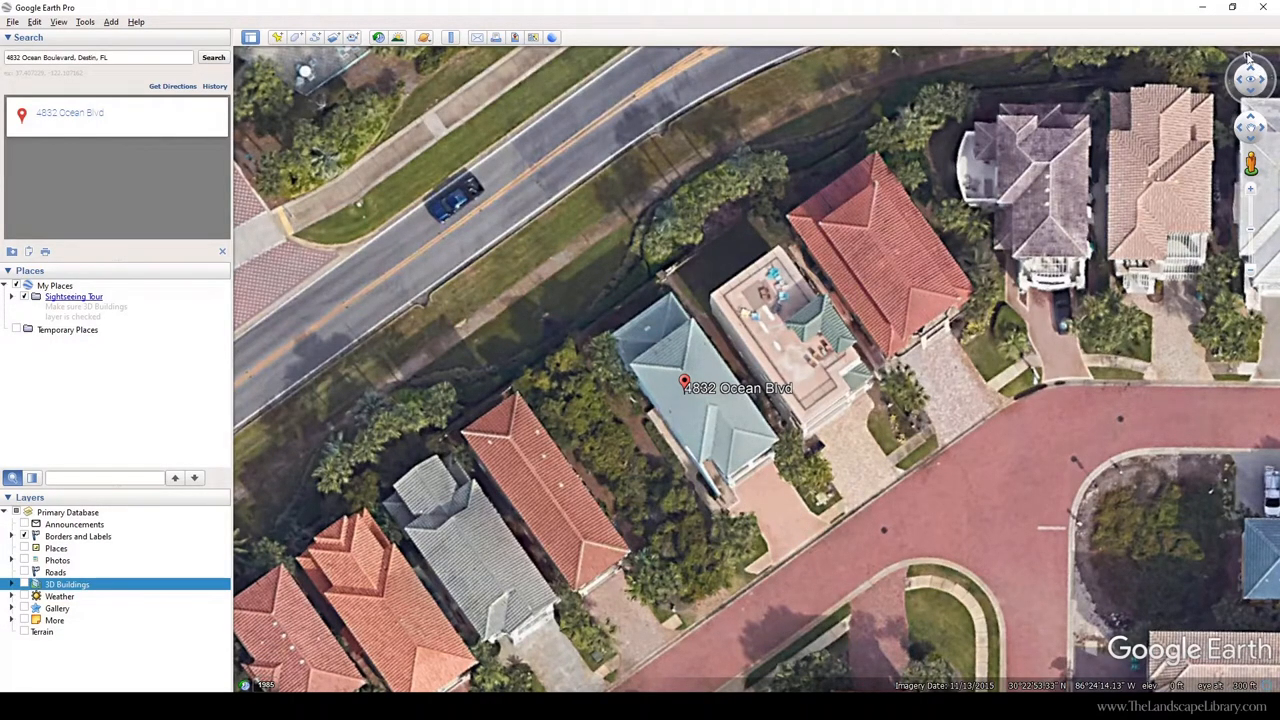
pyautogui.moveTo(1250, 70)
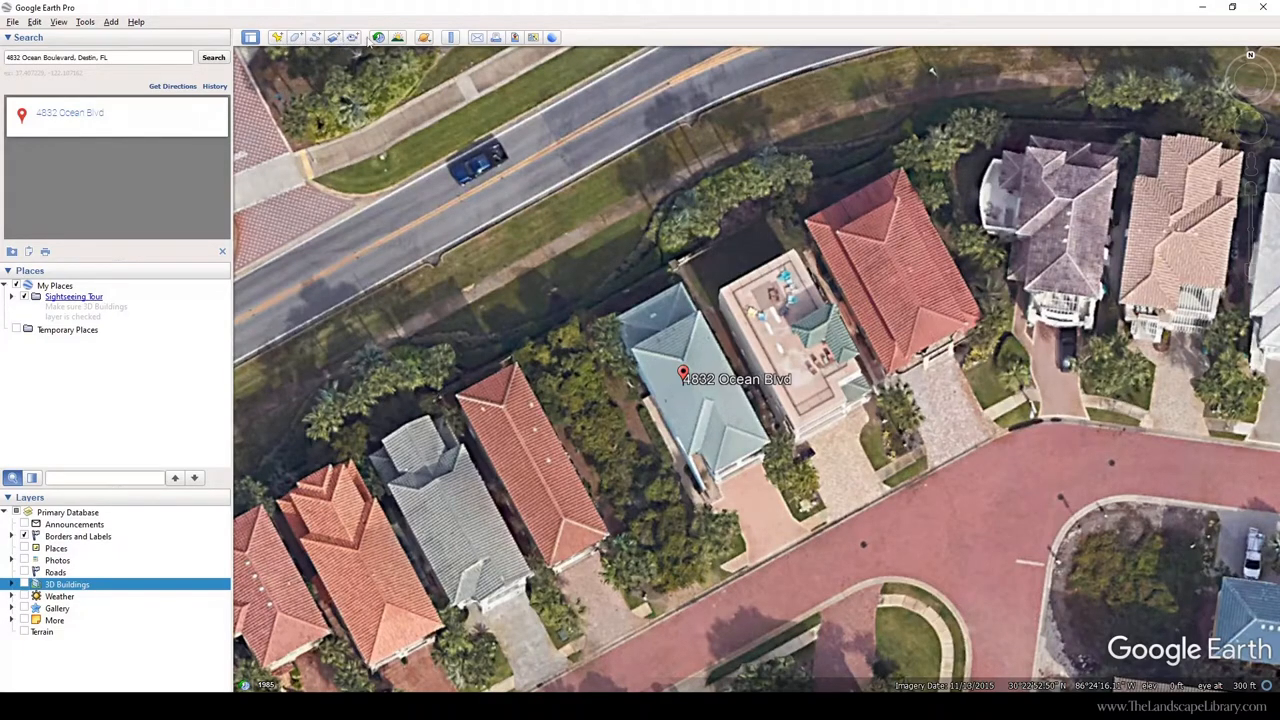
pyautogui.moveTo(452, 35)
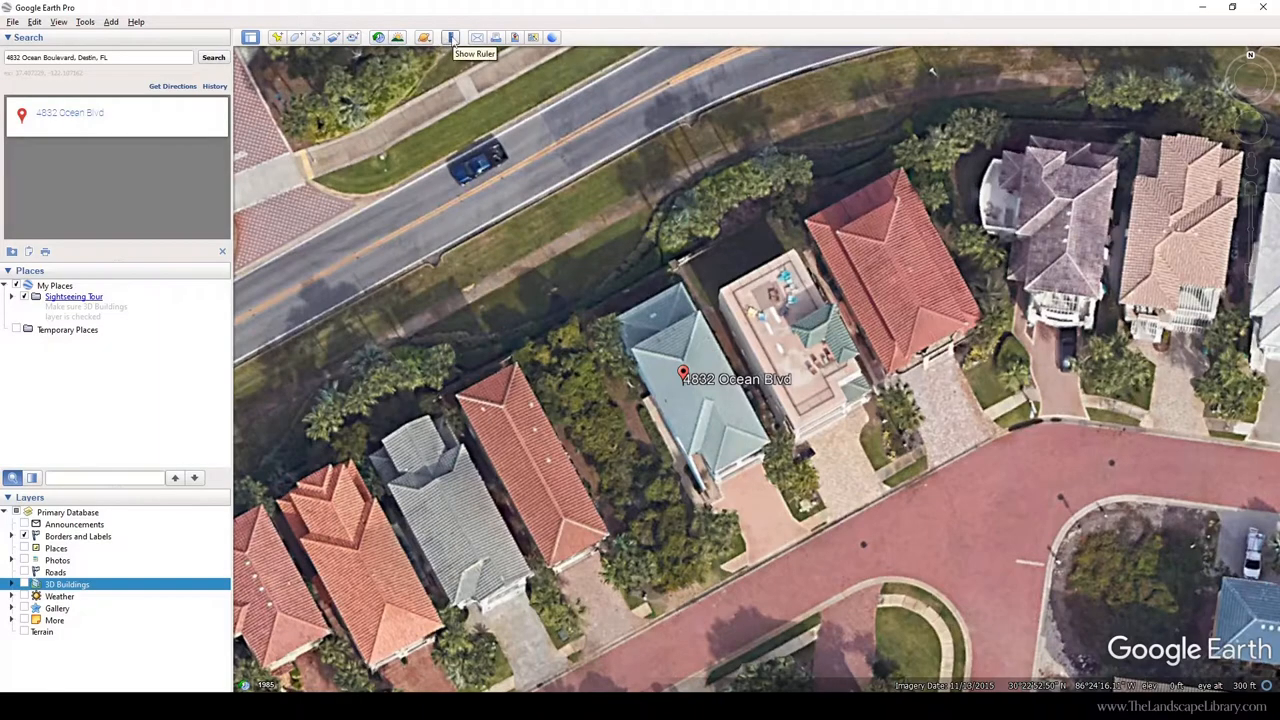
pyautogui.click(452, 34)
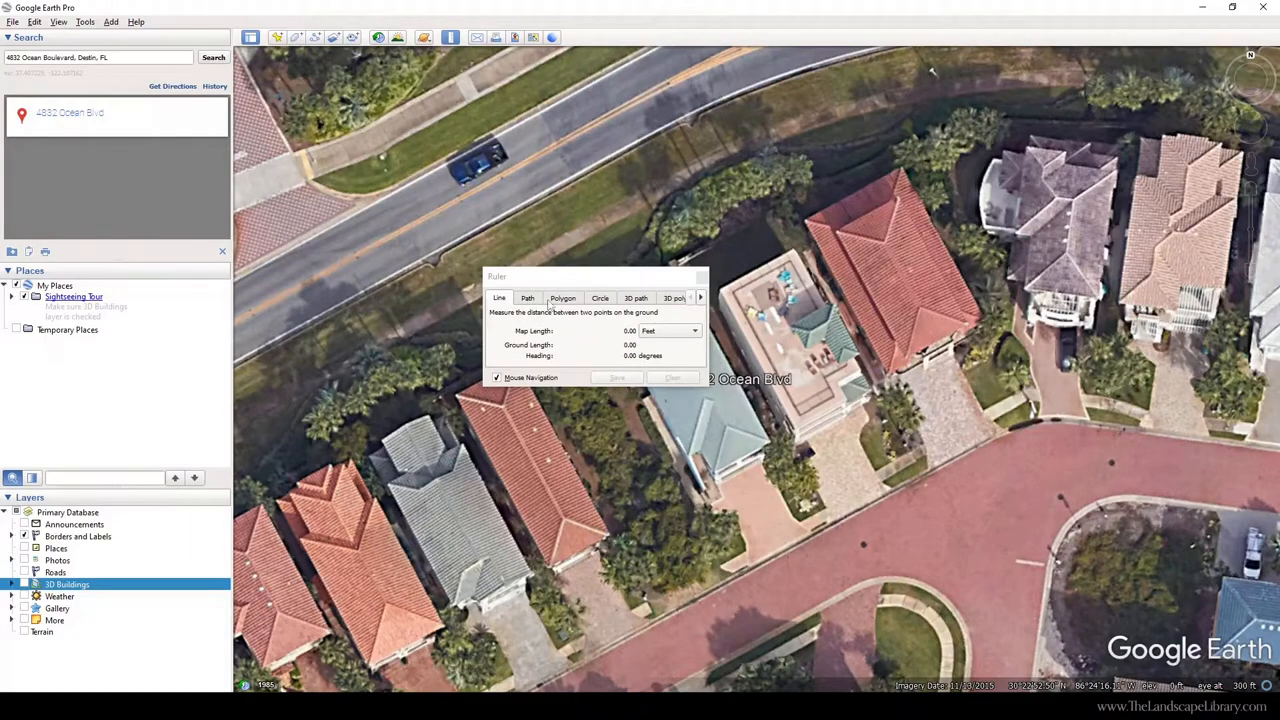
pyautogui.click(517, 37)
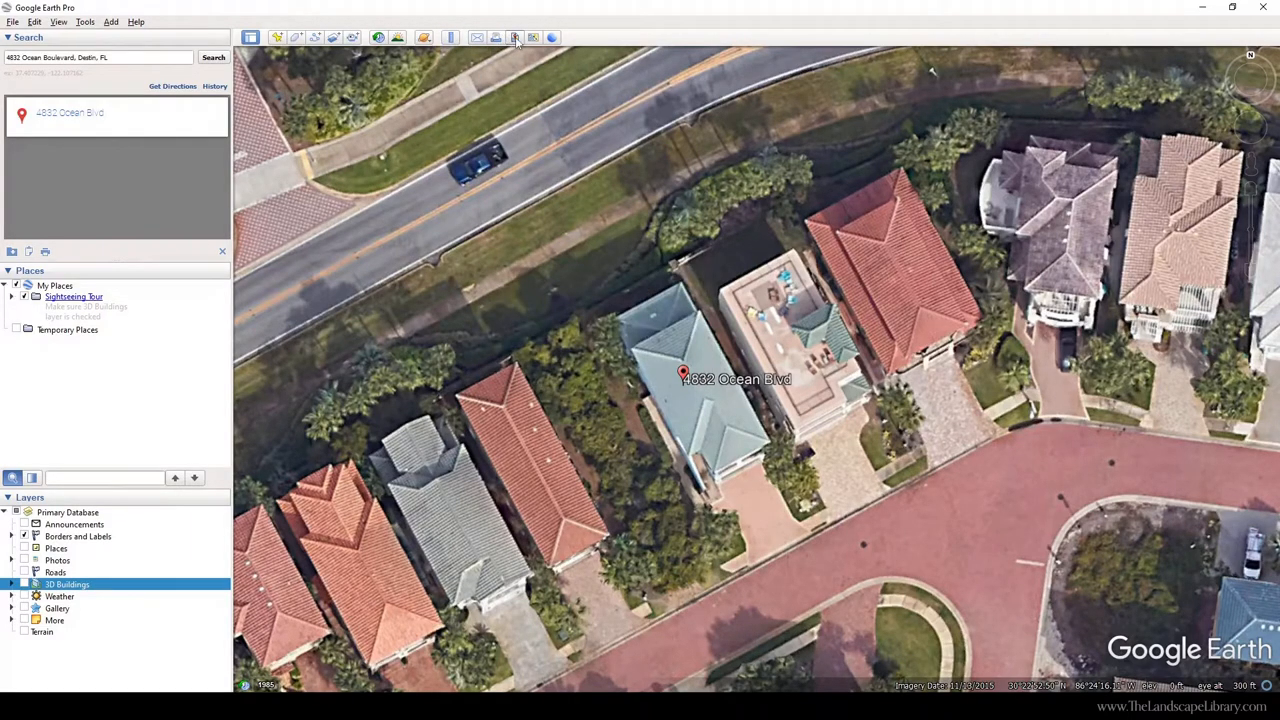
pyautogui.moveTo(513, 37)
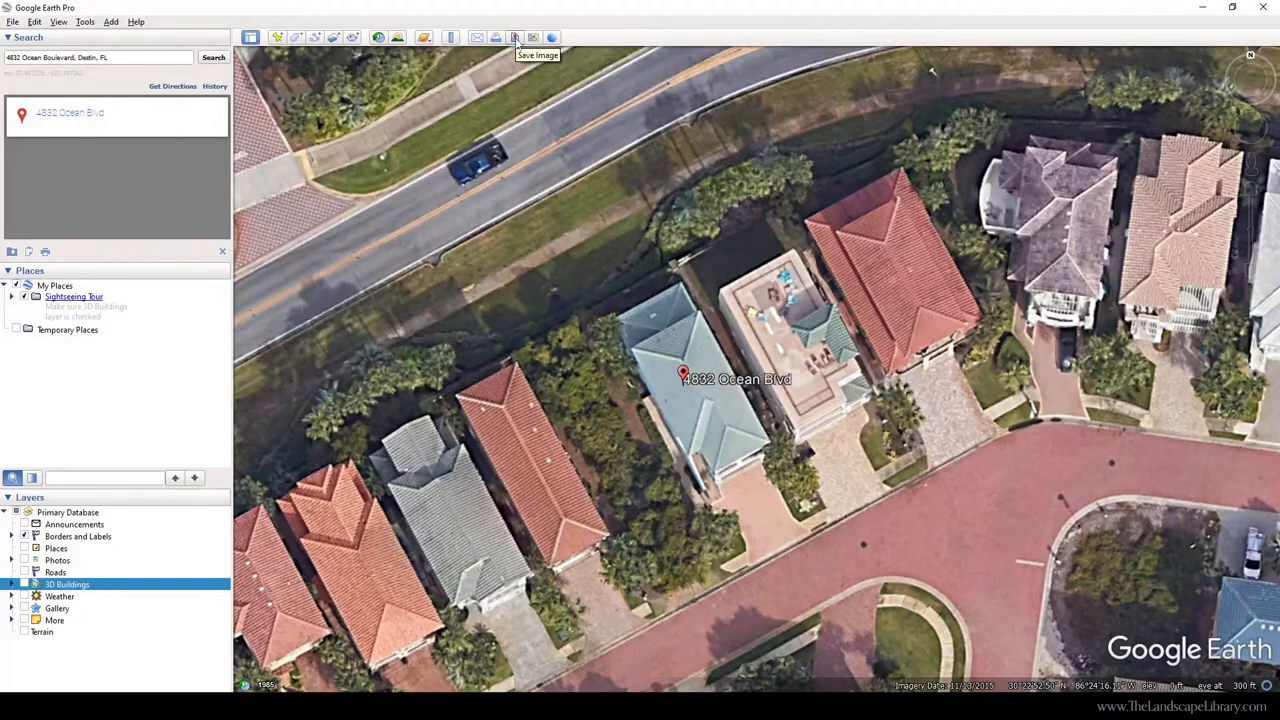
# - Start the map image export with the legend removed and the scale bar kept
pyautogui.click(512, 33)
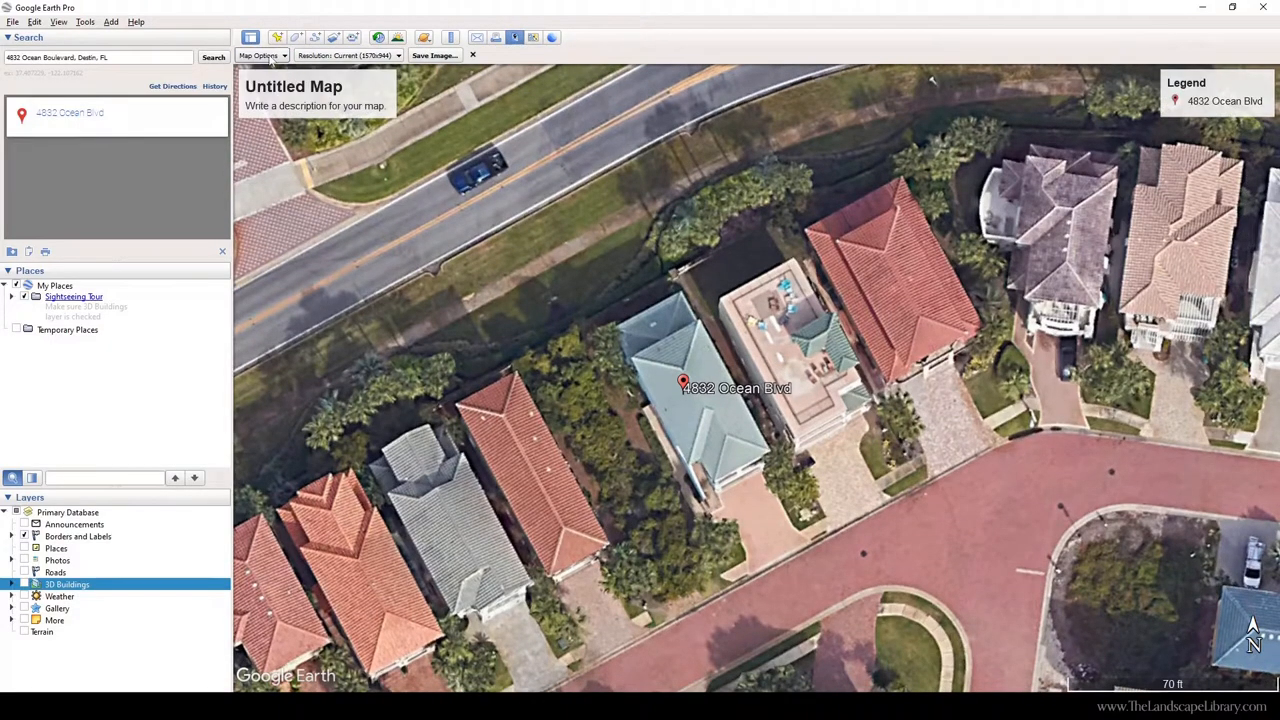
pyautogui.click(258, 55)
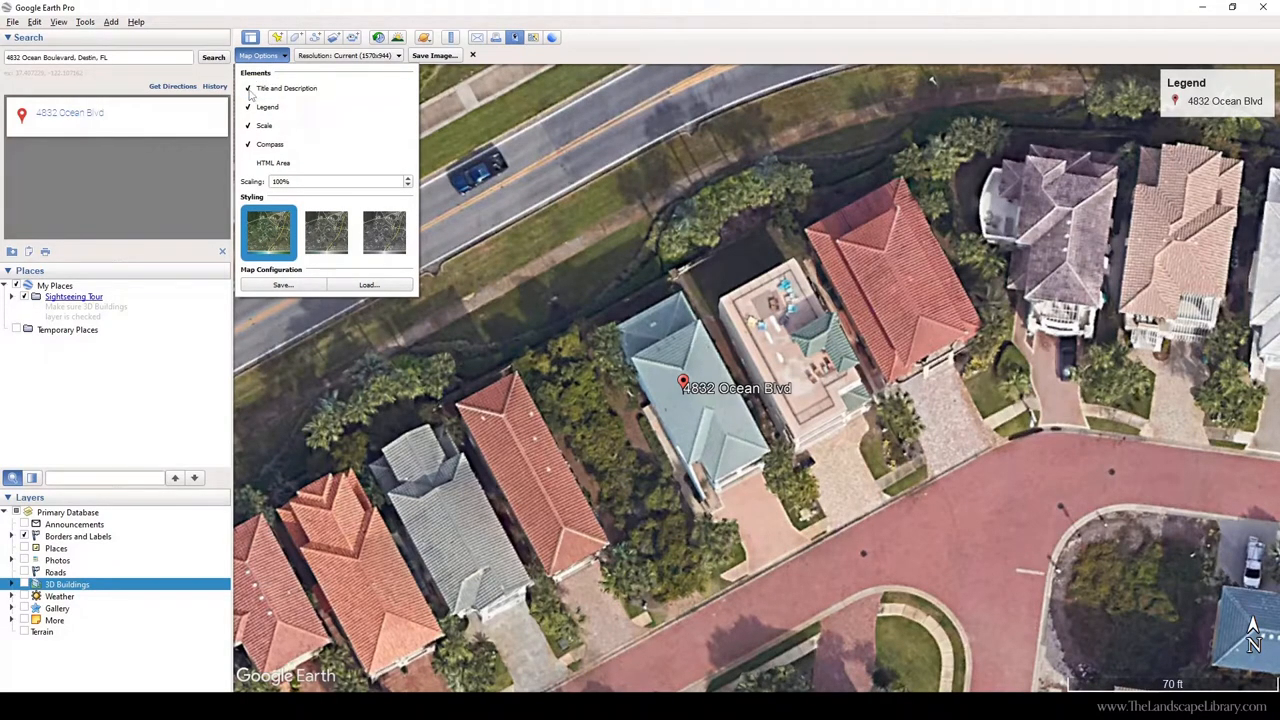
pyautogui.click(249, 107)
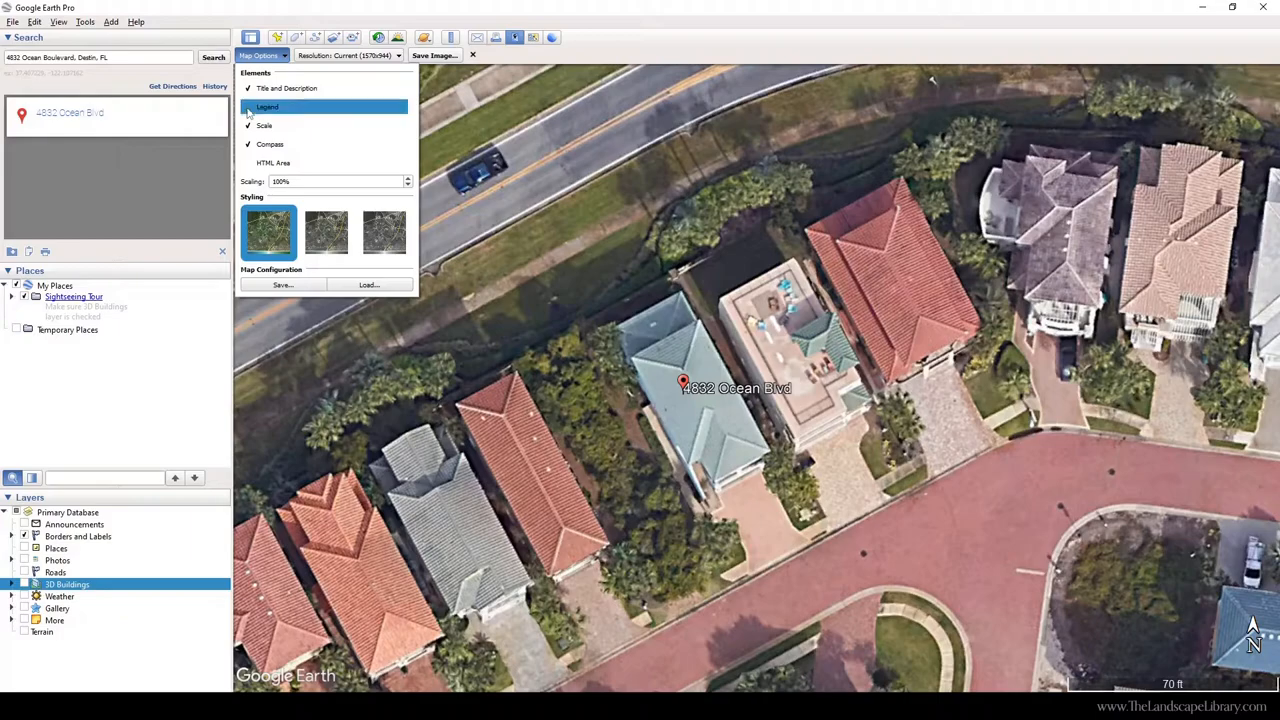
pyautogui.click(248, 107)
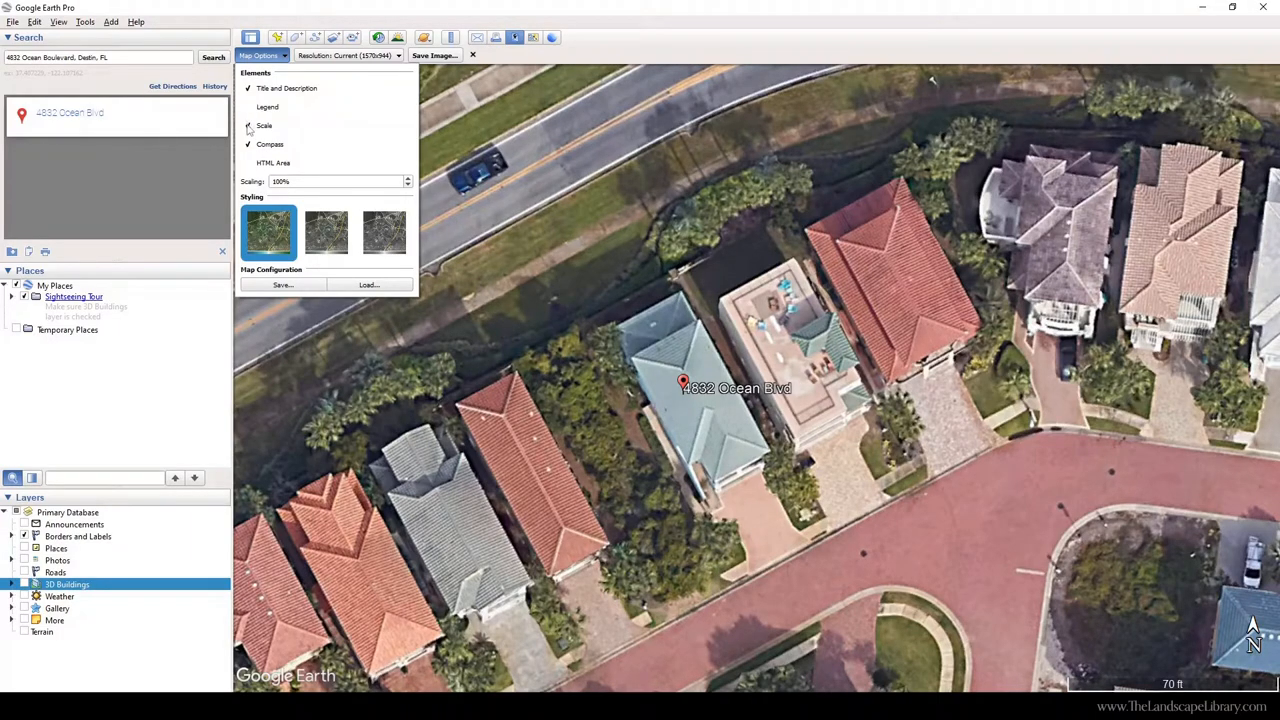
pyautogui.click(248, 125)
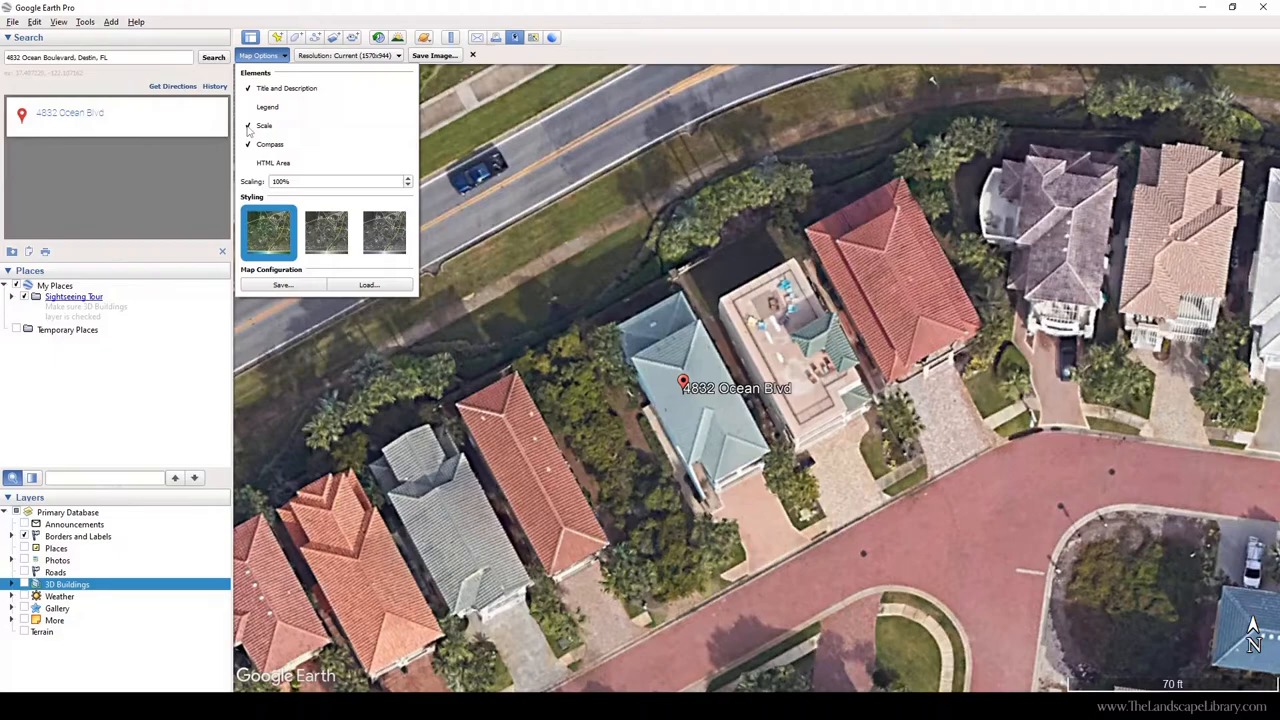
pyautogui.click(248, 125)
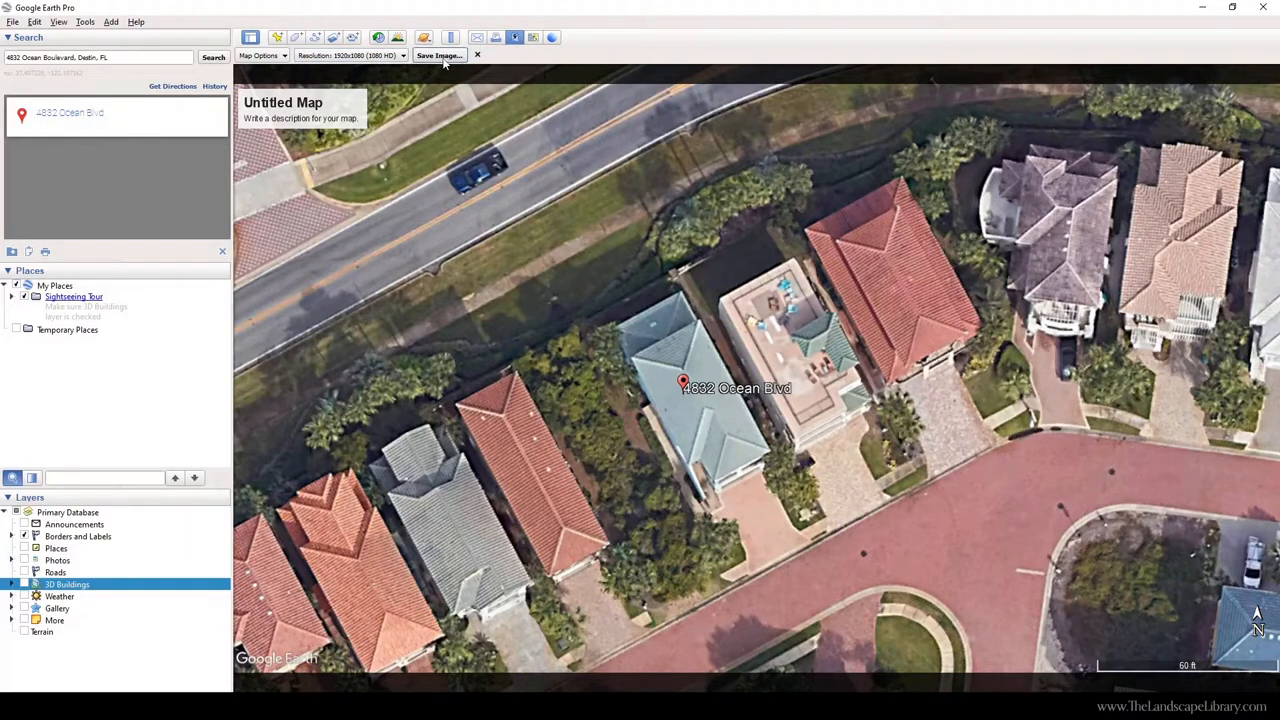
# - Begin saving the prepared map as a JPEG image file
pyautogui.click(437, 55)
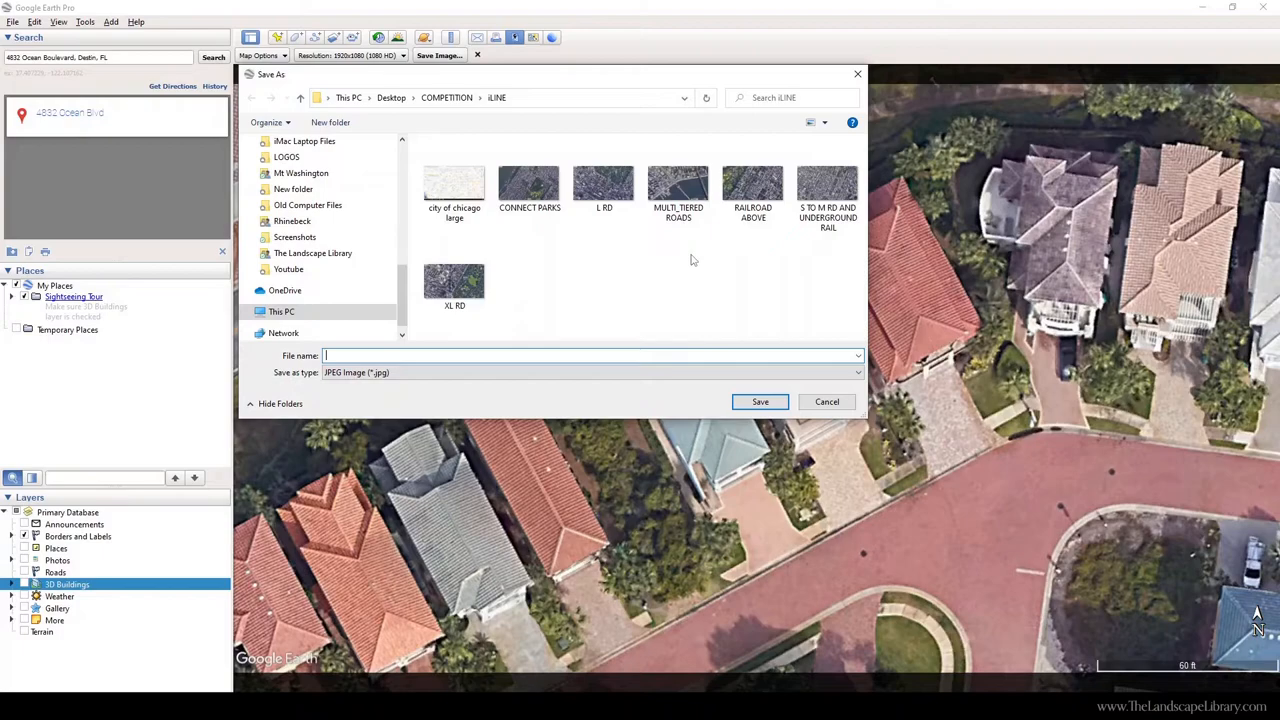